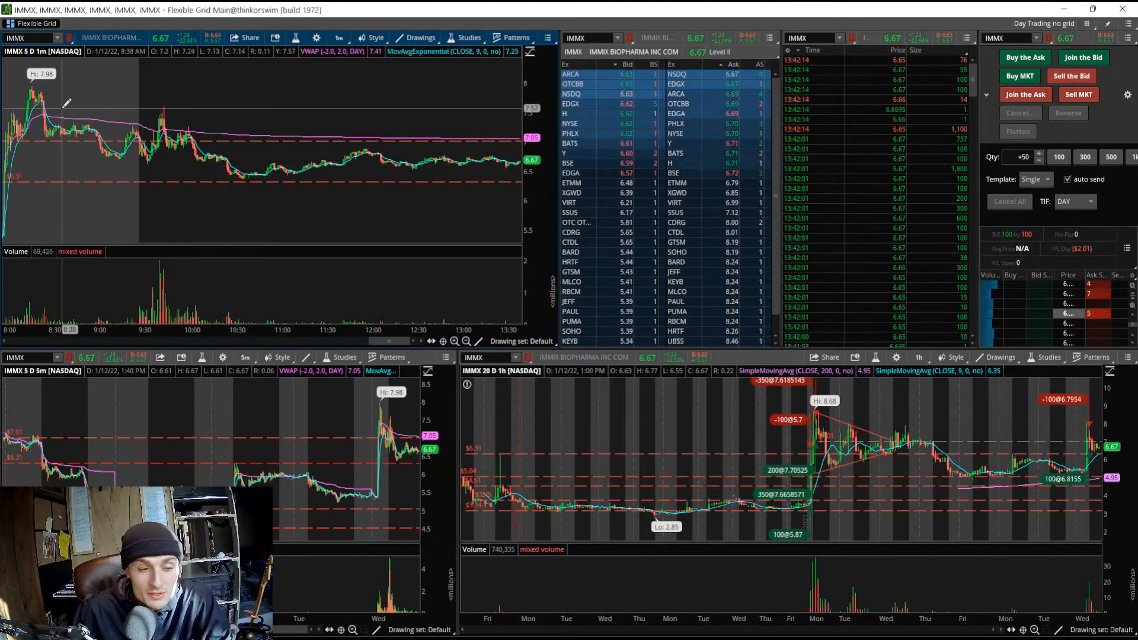
{"action": "mouse_move", "coordinate": [185, 104]}
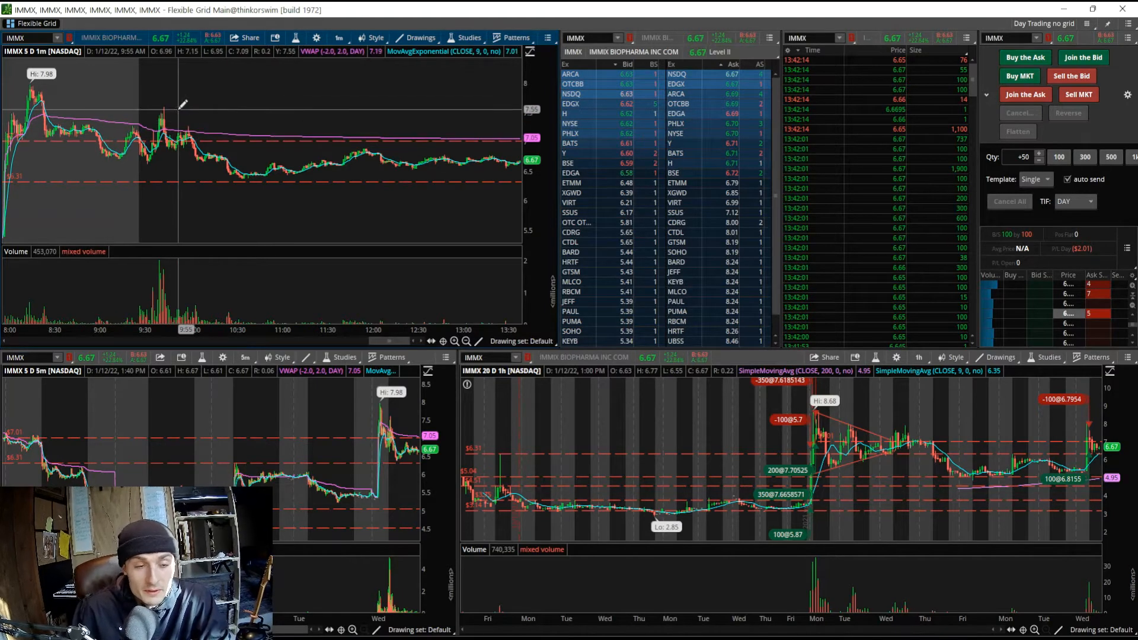